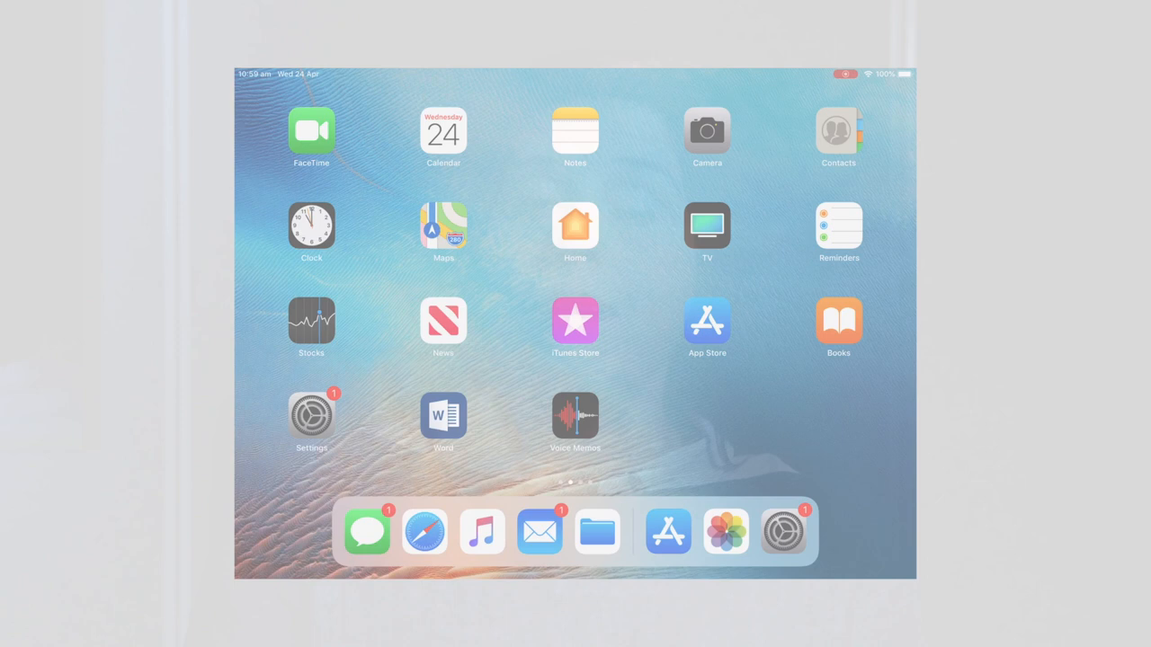
- Launch the App Store from the iPad home screen
click(311, 415)
text(Imovie)
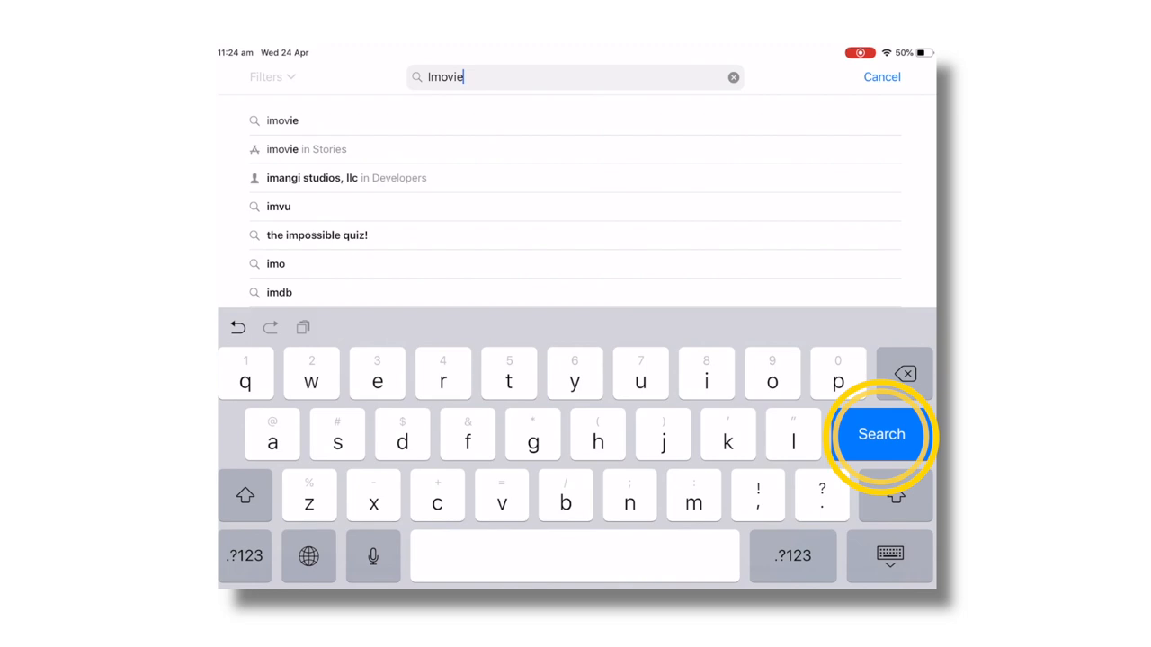
- Search the App Store for 'iMovie' and get the app
click(880, 434)
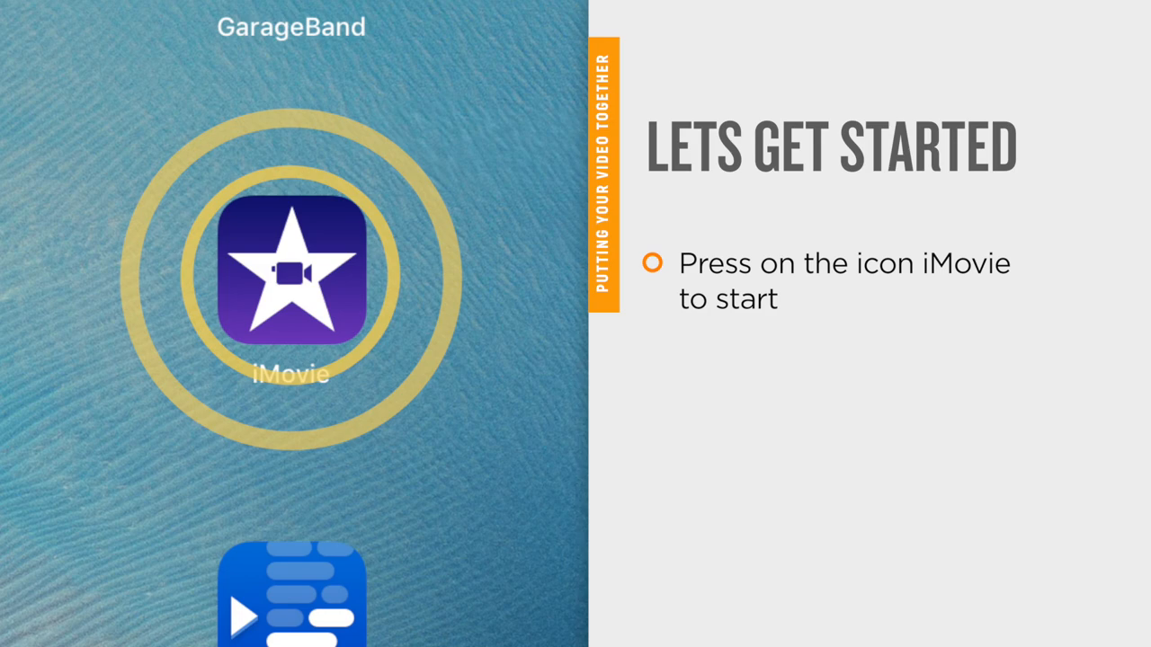
- Launch iMovie and show the Projects page with its Movie or Trailer choice
click(289, 277)
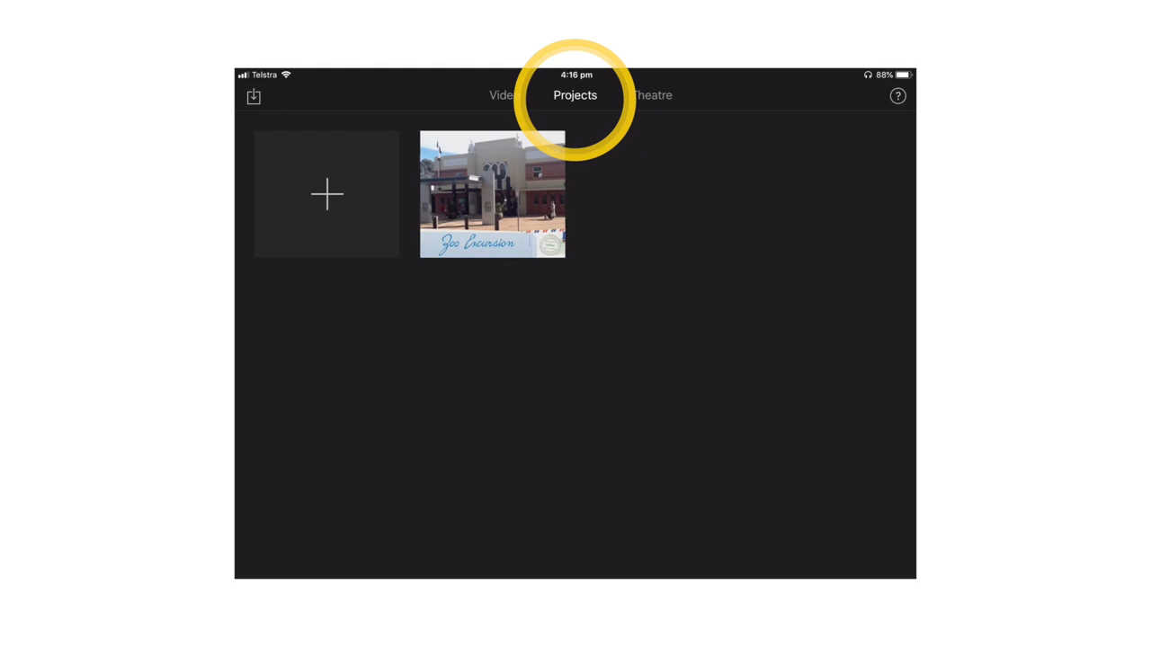
click(325, 195)
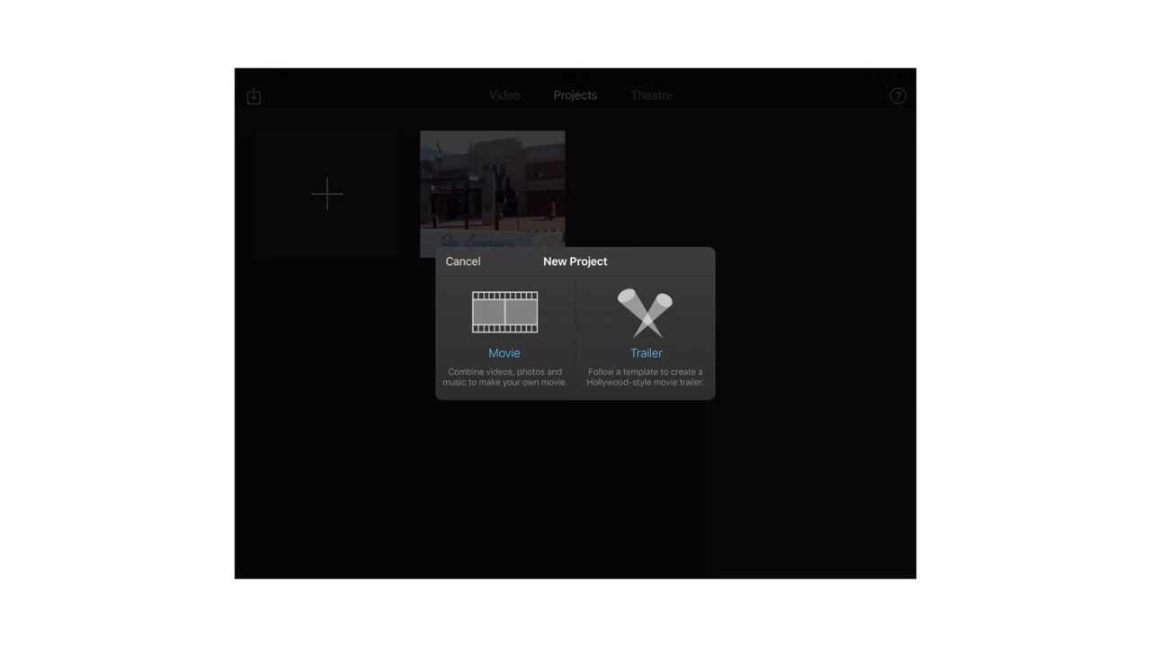
- Create a new Movie project, opening an empty My Movie timeline
click(504, 323)
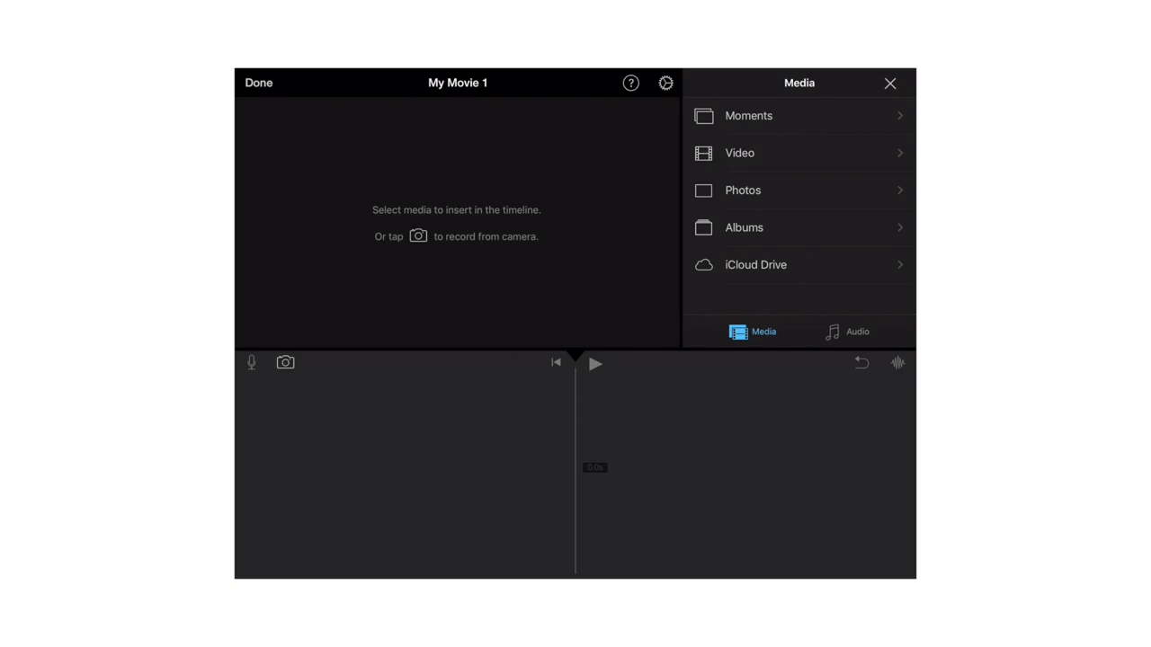
click(631, 83)
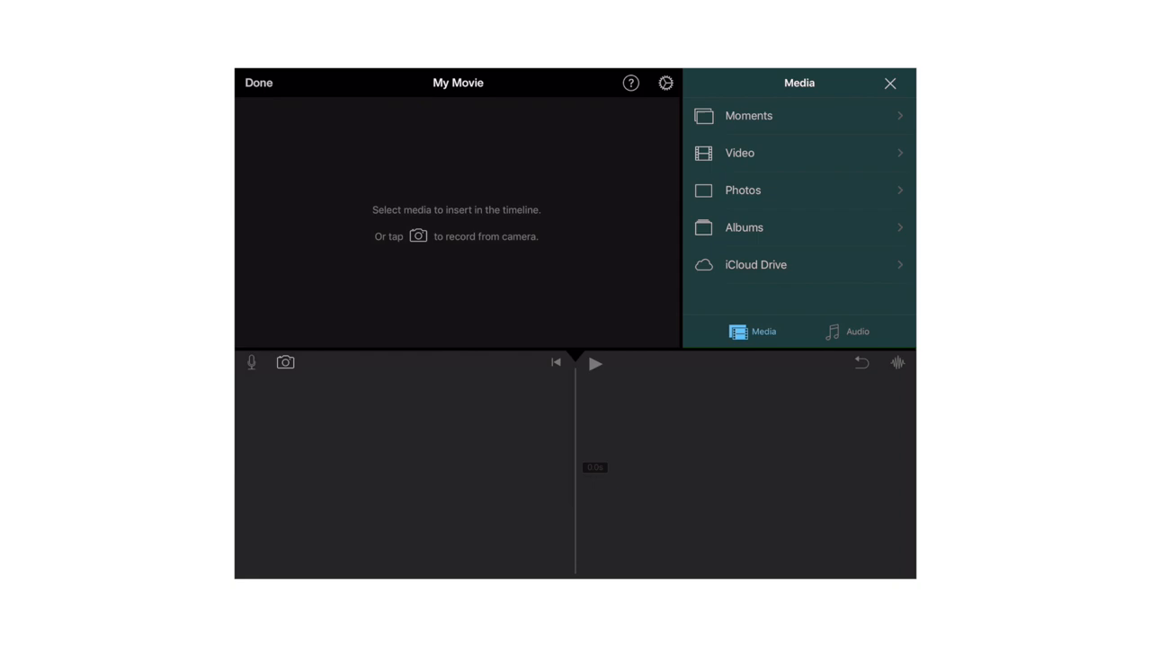
- Add the child and interview clips from Video > All to the timeline
click(739, 153)
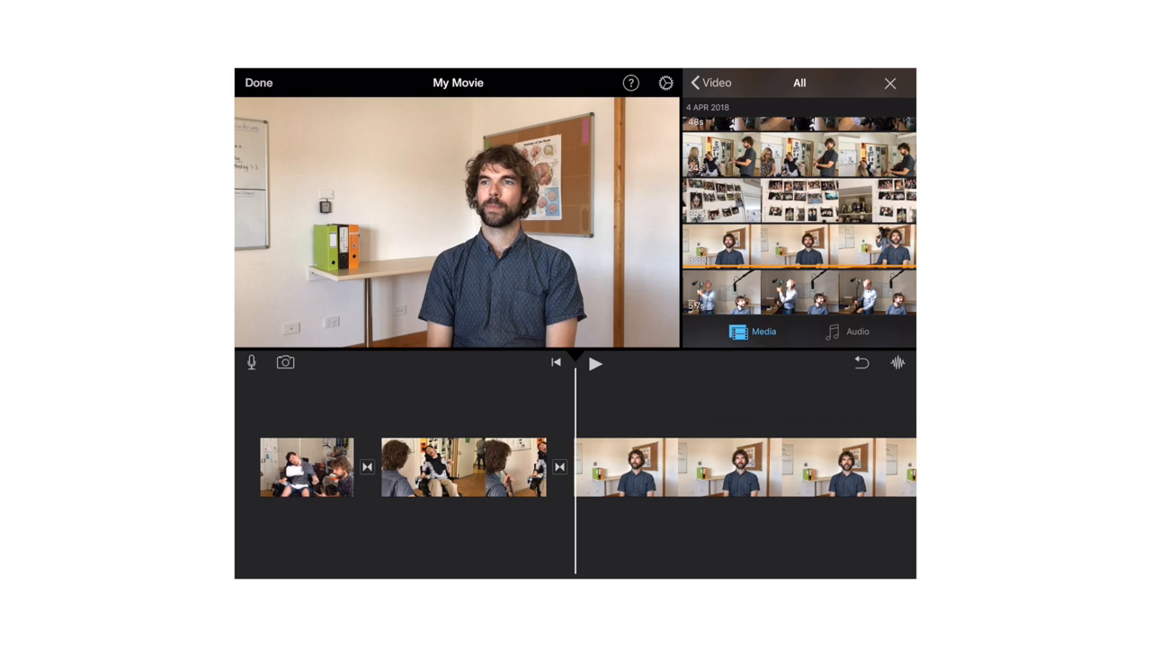
- Show audio waveforms under the clips and select the children clip
click(386, 466)
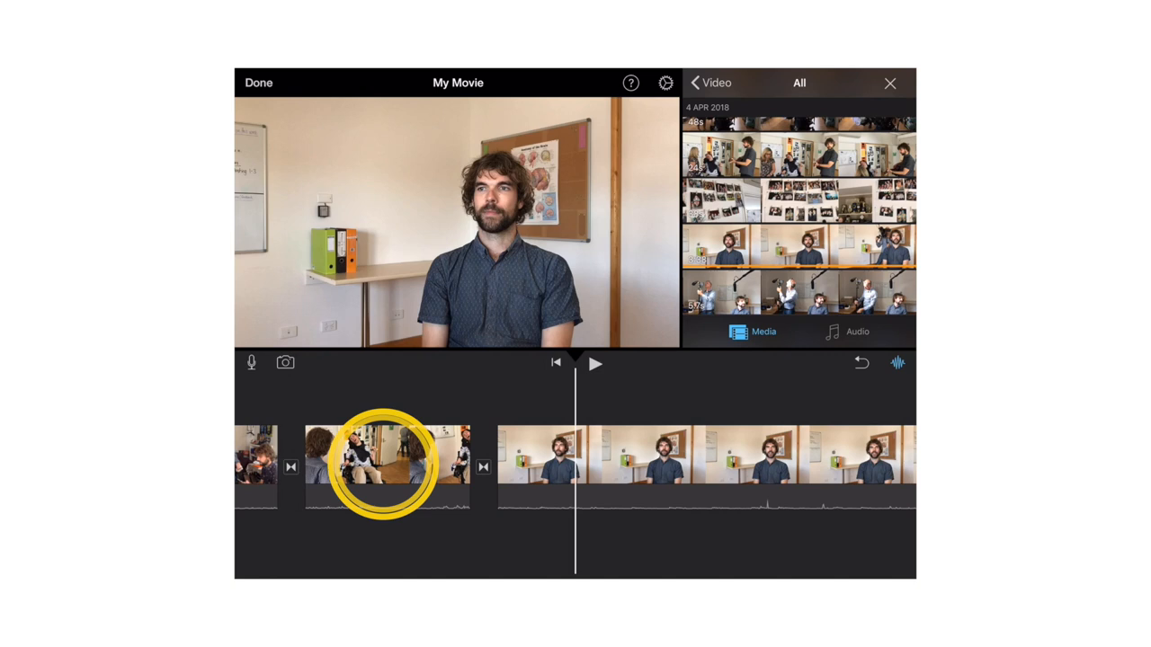
click(386, 465)
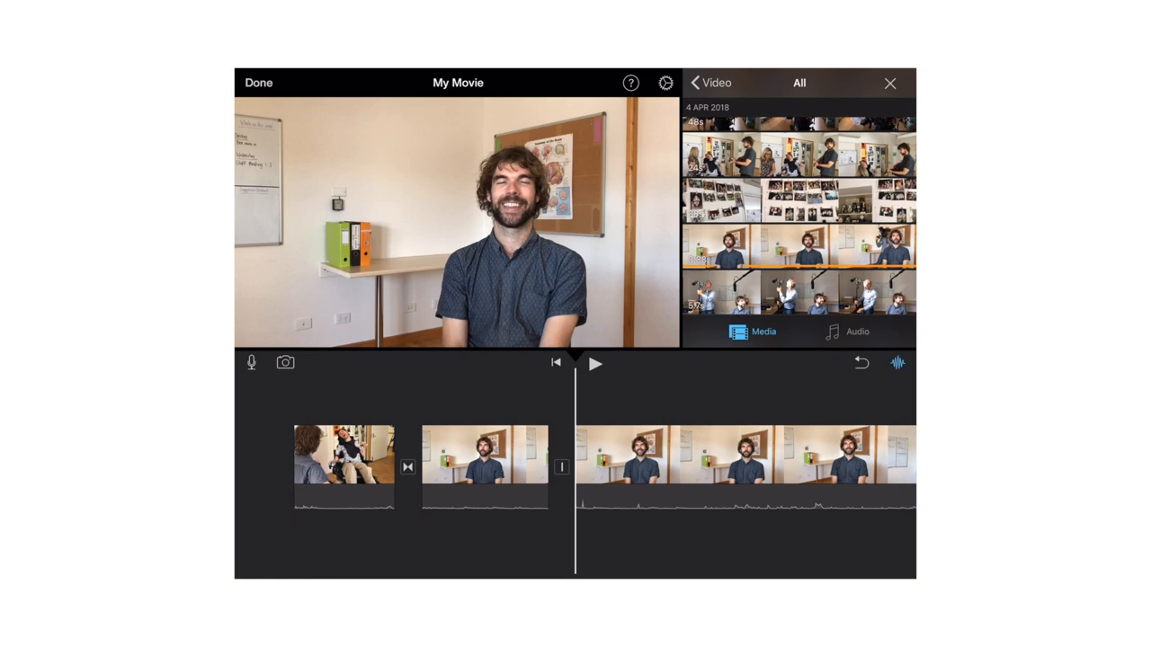
- Raise the long interview clip's volume to 341% and return to video albums
click(737, 454)
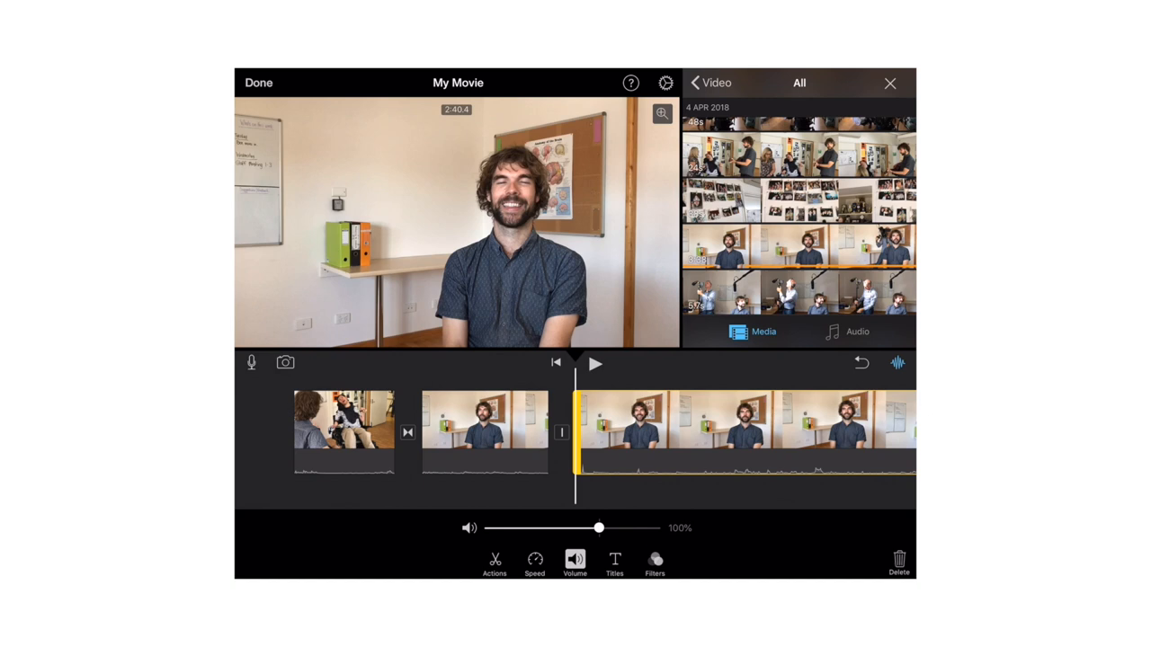
drag(600, 528, 641, 528)
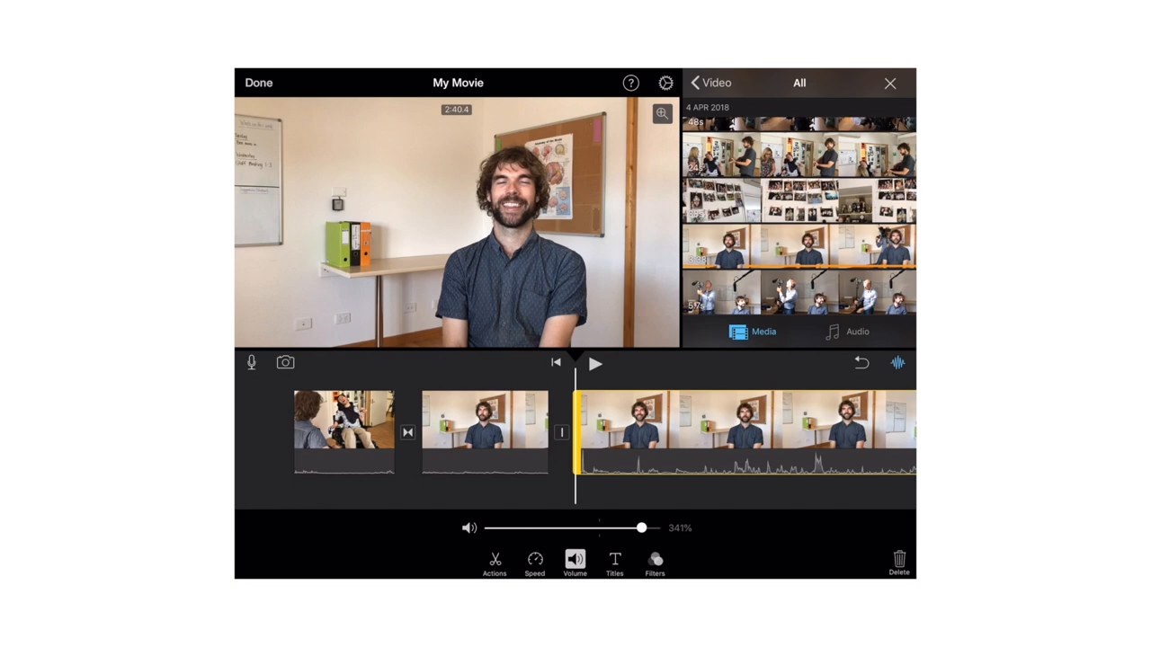
click(709, 83)
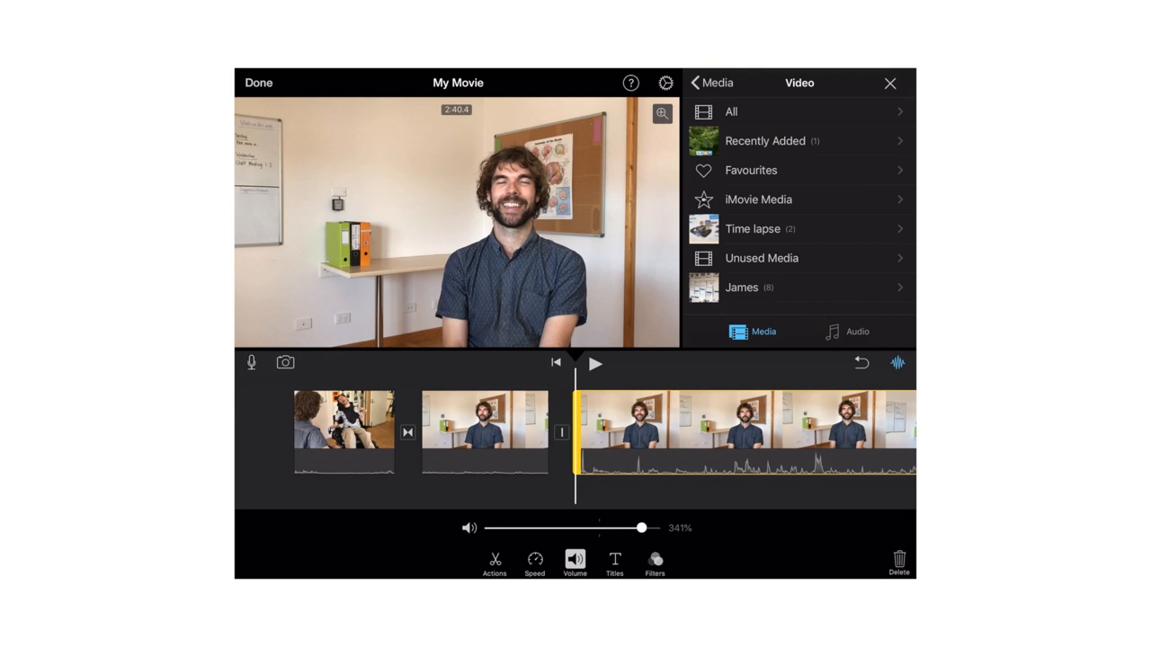
- Add a reading-scene photo from Photos > All to the timeline
click(695, 83)
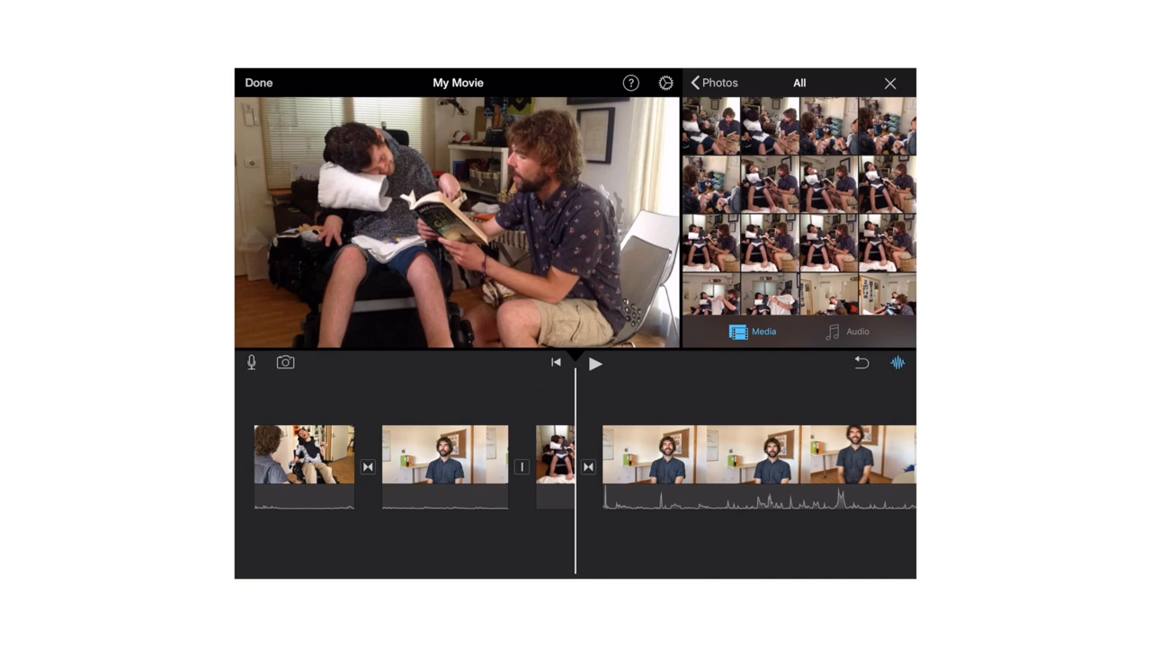
click(565, 454)
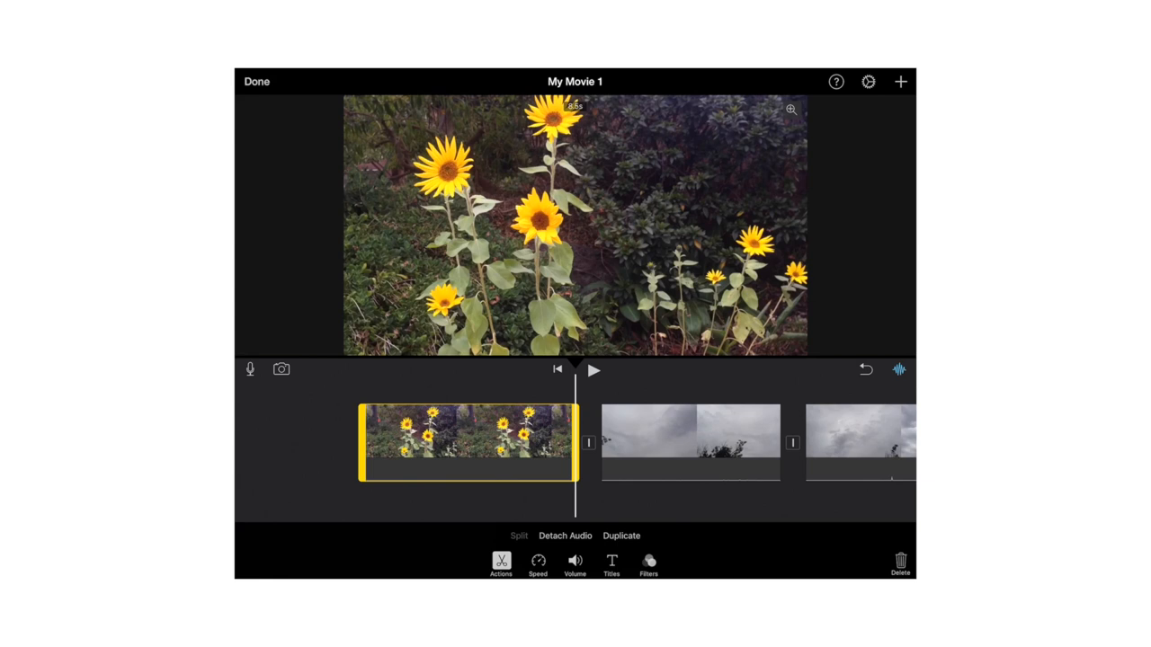
- Give the sunflower clip a lower-left caption reading 'This is some sample text'
click(611, 565)
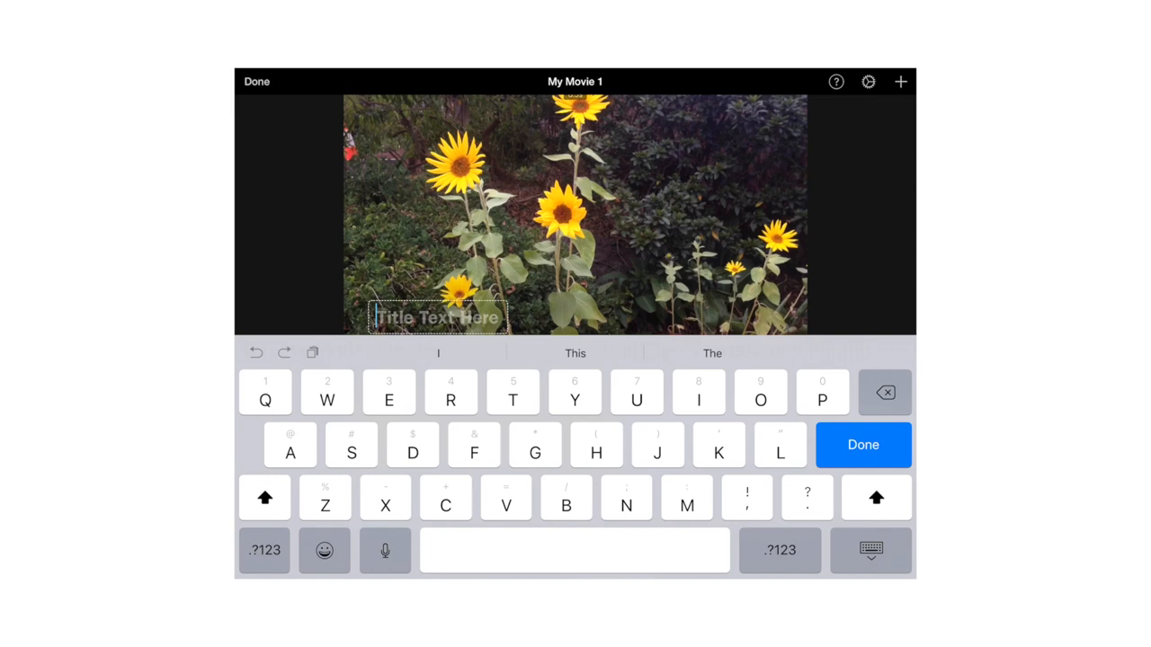
text(This is some sample te)
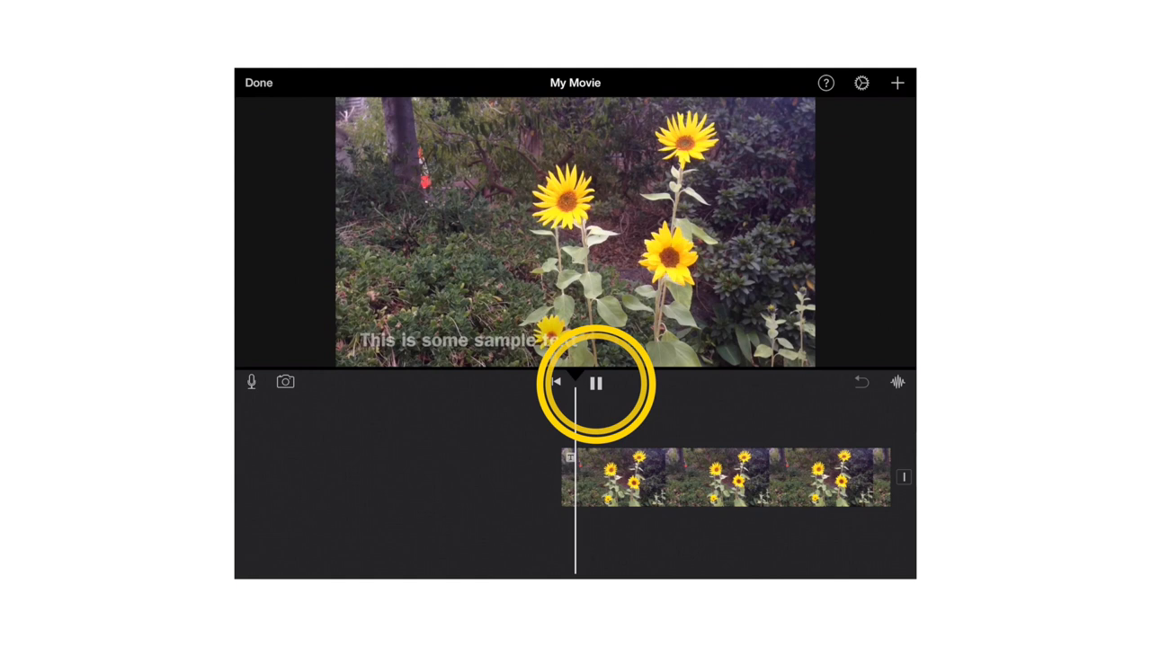
- Stop playback and bring up export sizes from 360p to 4K via Share
click(258, 82)
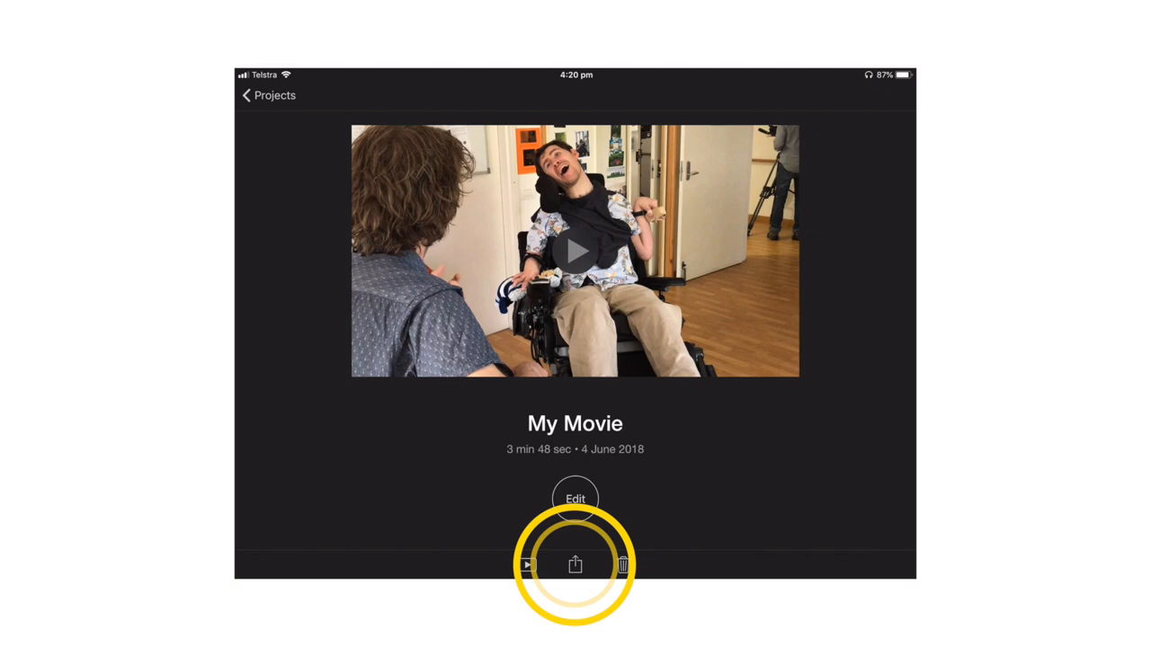
click(575, 565)
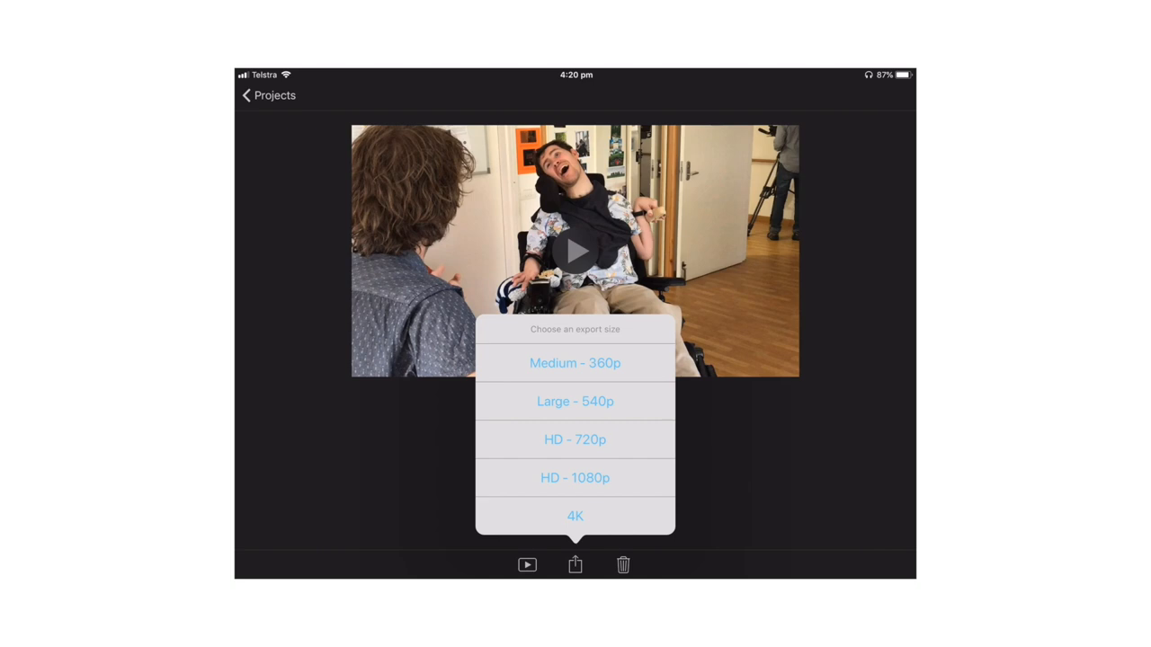